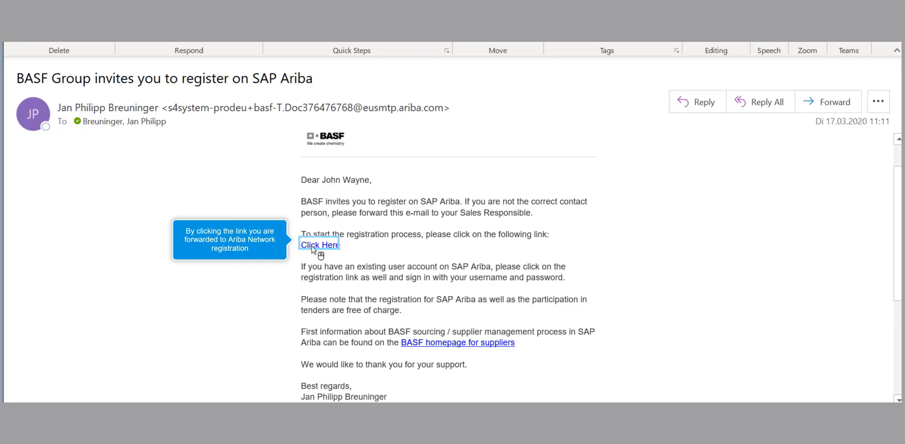
# Step: Follow the 'Click Here' link in the BASF invitation email to reach Ariba registration
pyautogui.click(319, 245)
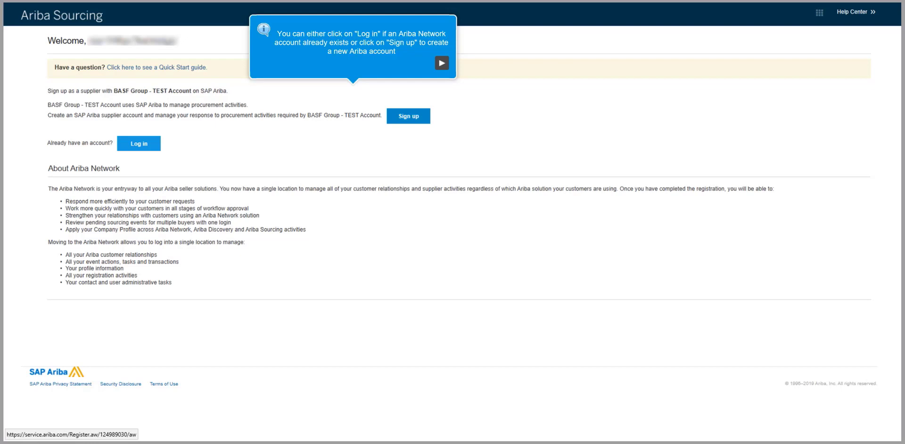
# Step: Choose Sign up on the Ariba Sourcing welcome page to create a new supplier account
pyautogui.click(441, 64)
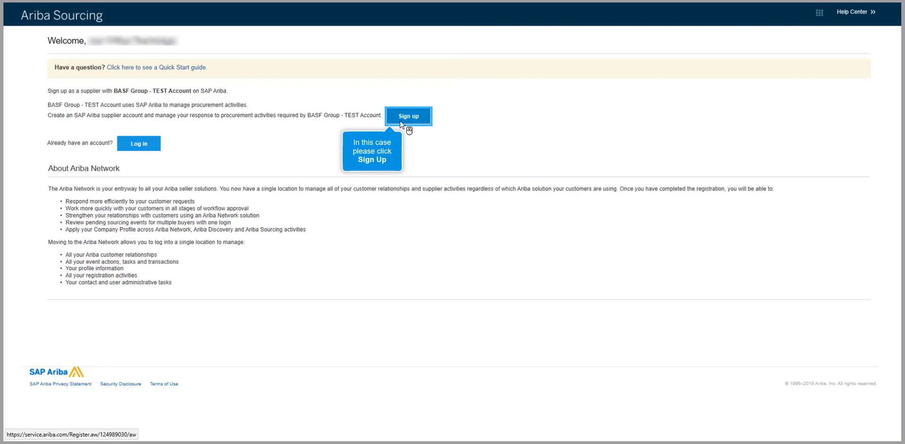
pyautogui.click(408, 115)
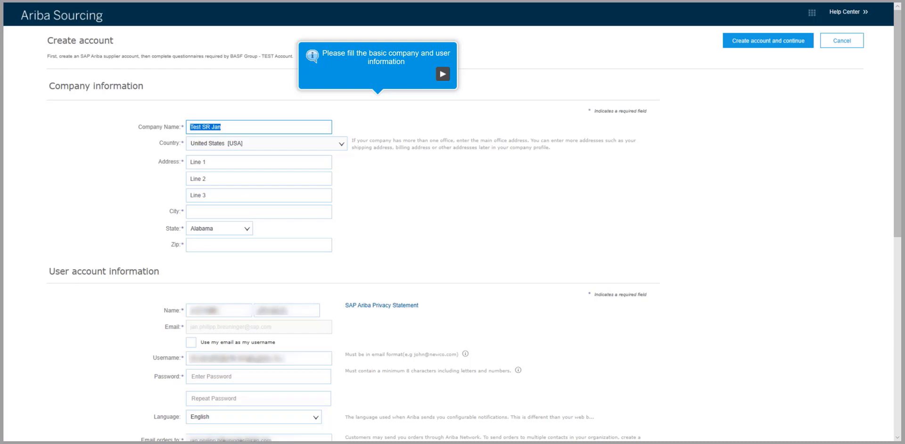
# Step: Set the country to Germany [DEU] and enter address lines HT and 2
pyautogui.click(442, 74)
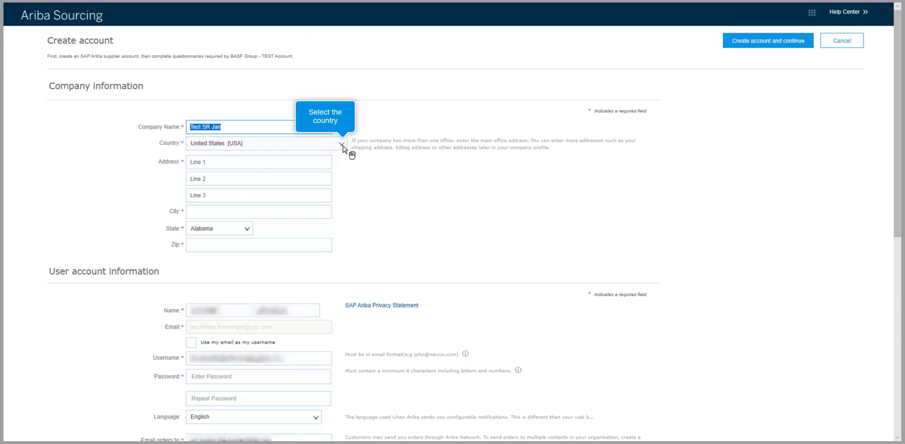
pyautogui.click(342, 143)
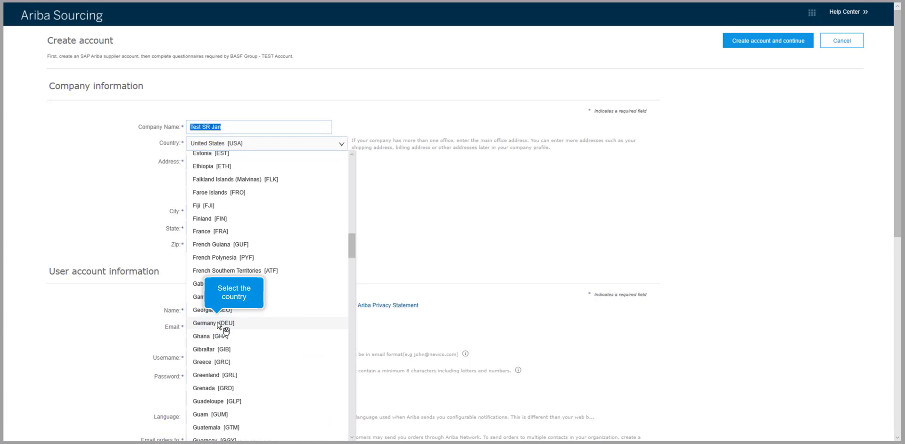
pyautogui.click(210, 322)
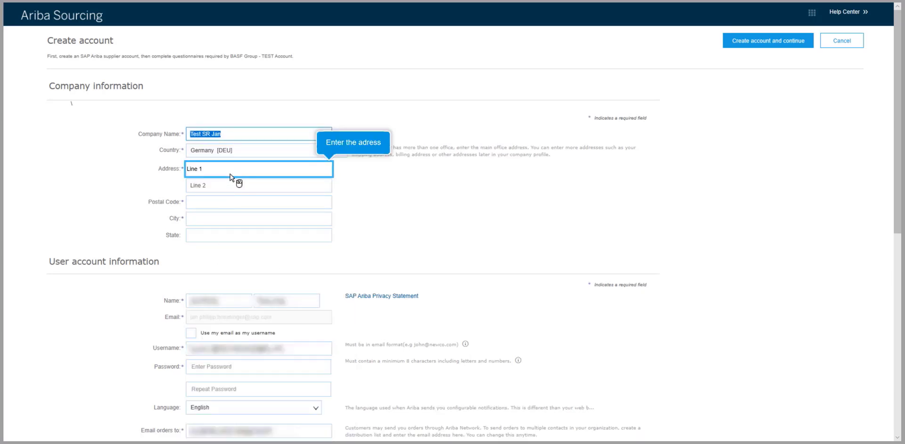
pyautogui.write('HT')
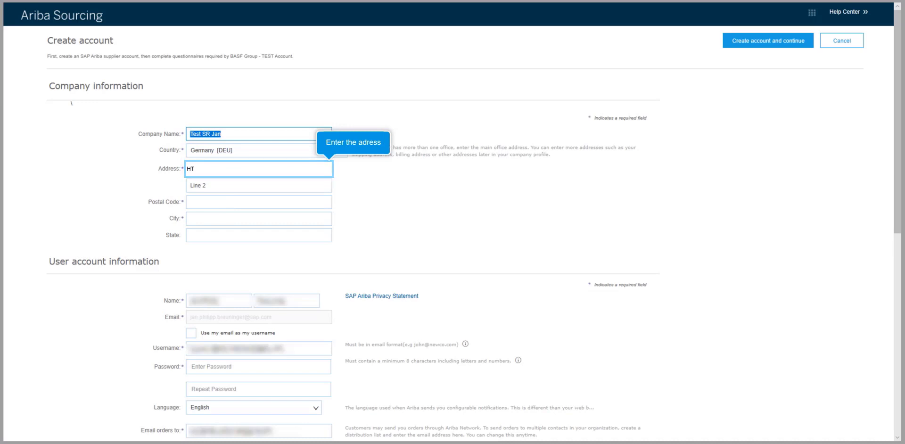
pyautogui.write('2')
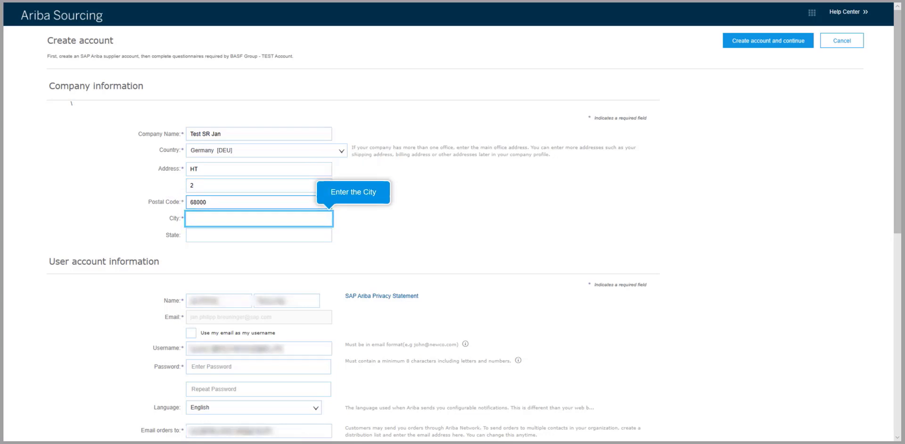
# Step: Enter the account password in both the Password and Repeat Password fields
pyautogui.scroll(-3)
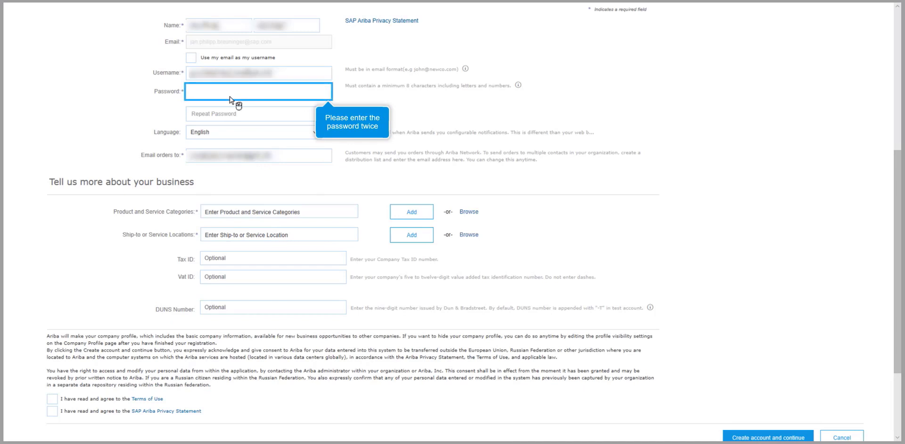
pyautogui.click(258, 90)
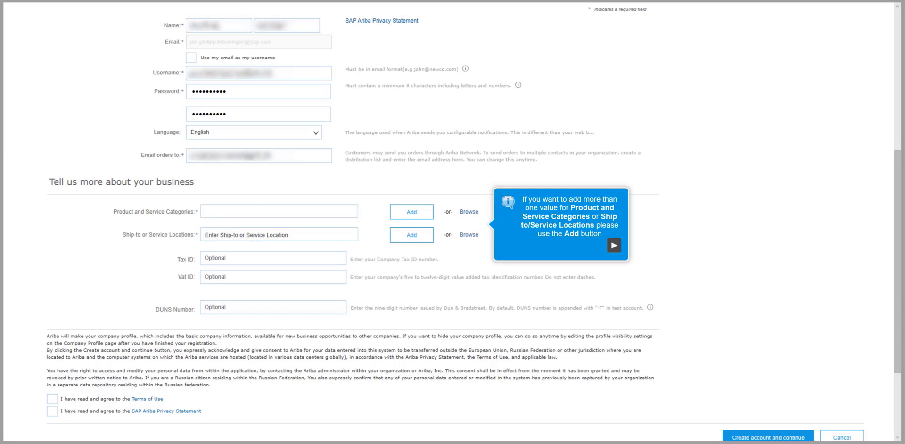
pyautogui.click(613, 246)
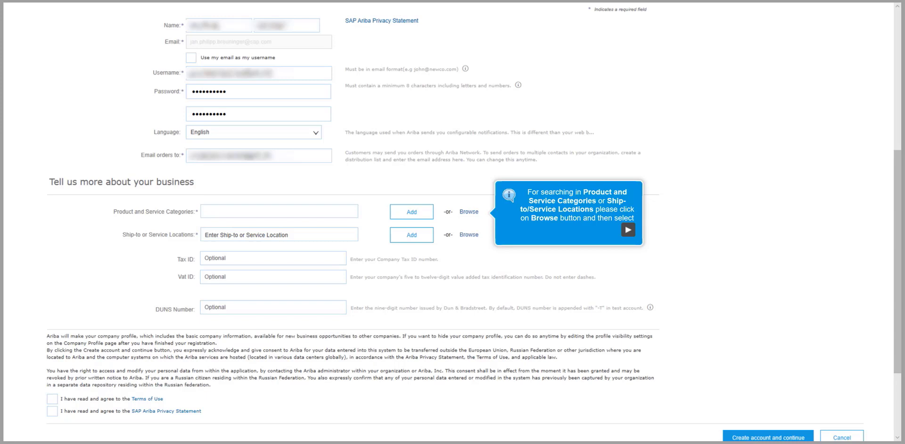
# Step: Add Isolators as the product and service category
pyautogui.click(279, 211)
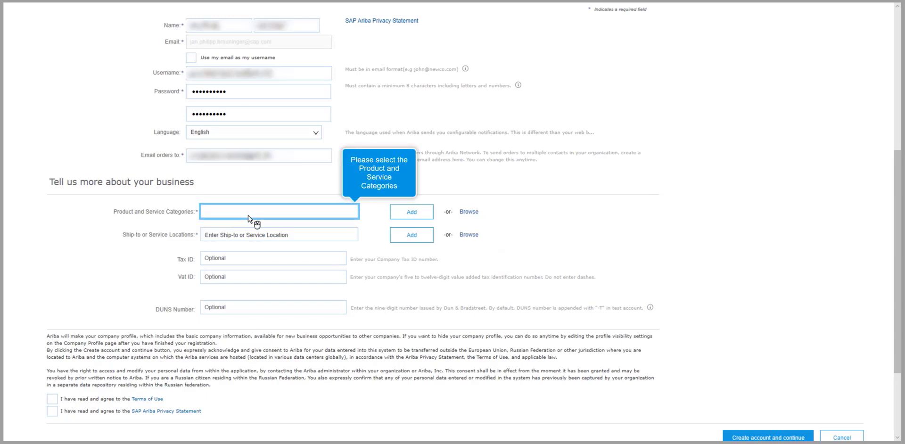
pyautogui.write('isolator')
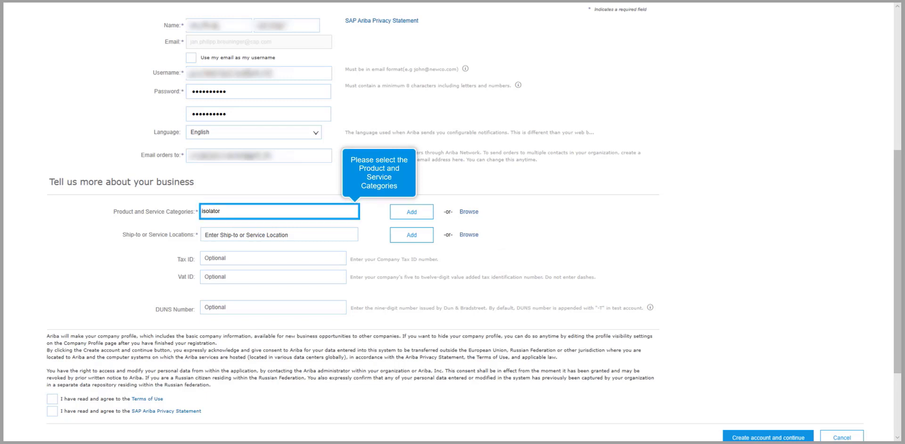
pyautogui.write('isolator')
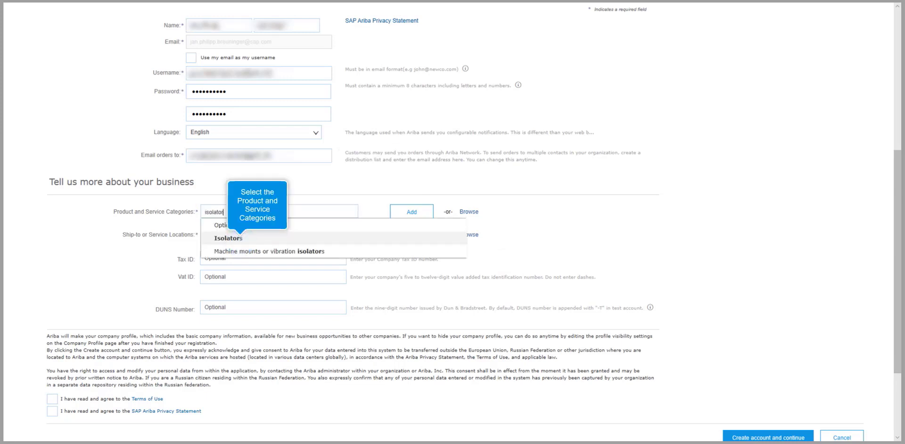
pyautogui.moveTo(242, 245)
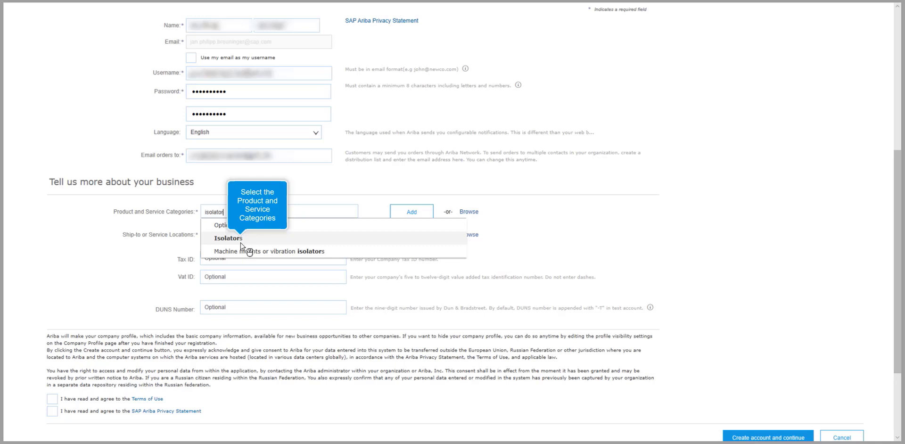
pyautogui.click(228, 237)
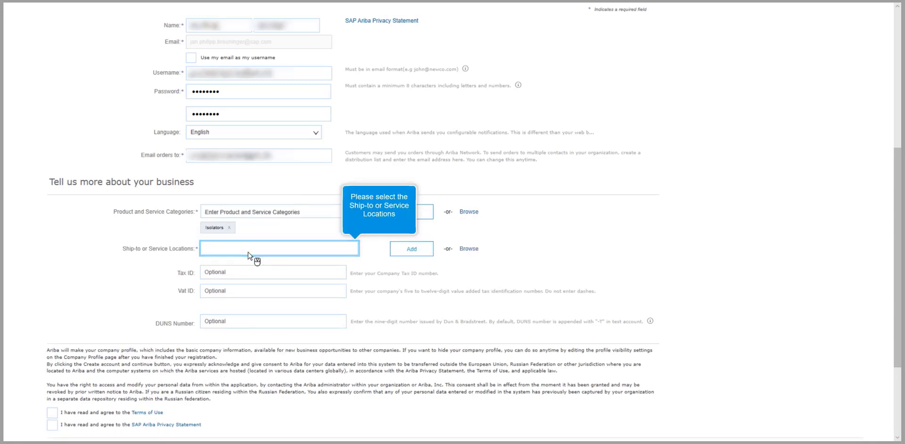
# Step: Add Germany as the ship-to or service location
pyautogui.write('Germany')
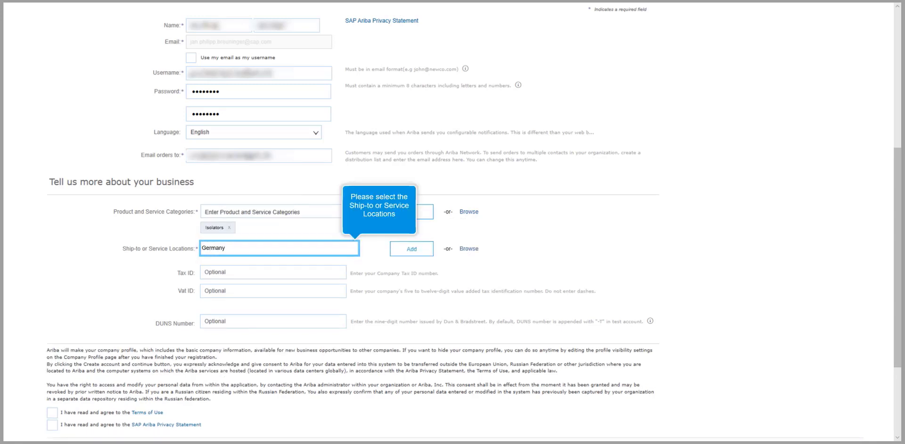
pyautogui.click(279, 248)
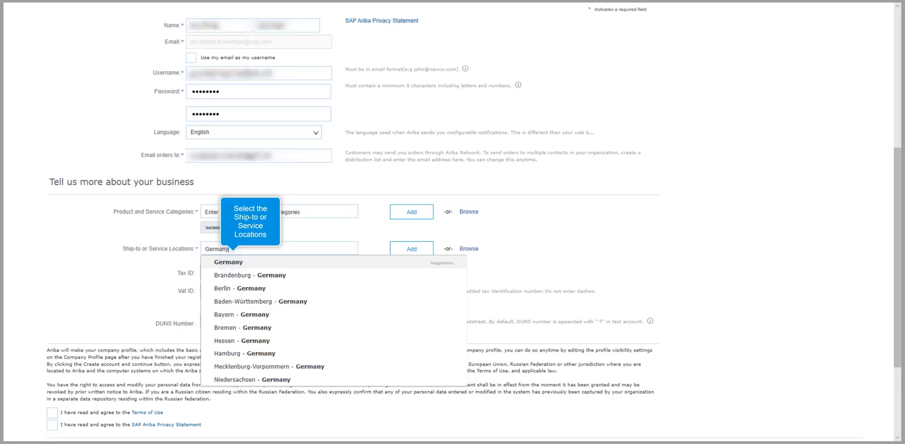
pyautogui.moveTo(235, 264)
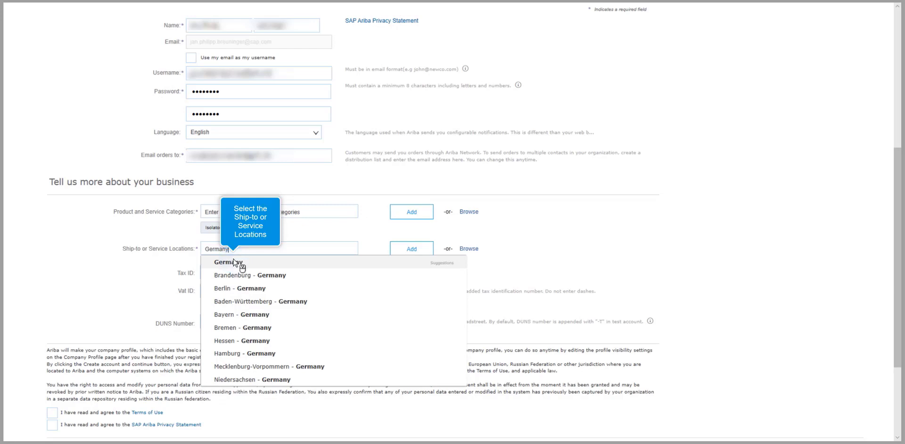
pyautogui.click(228, 262)
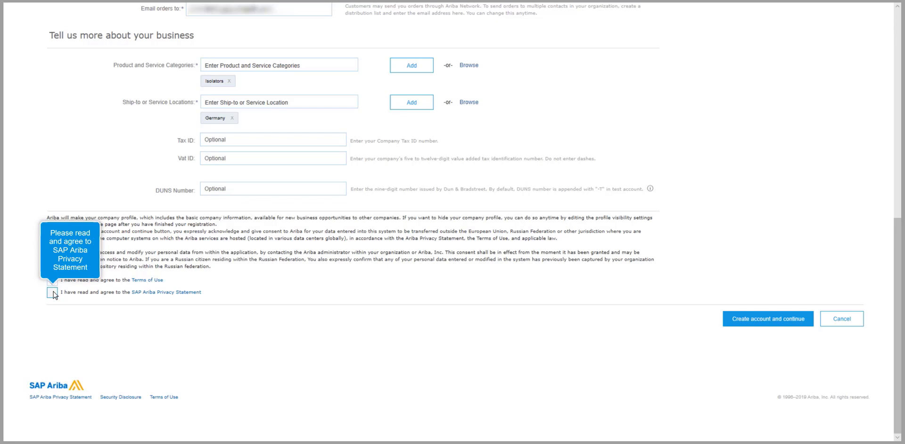
# Step: Agree to the SAP Ariba Privacy Statement and create the supplier account
pyautogui.click(52, 291)
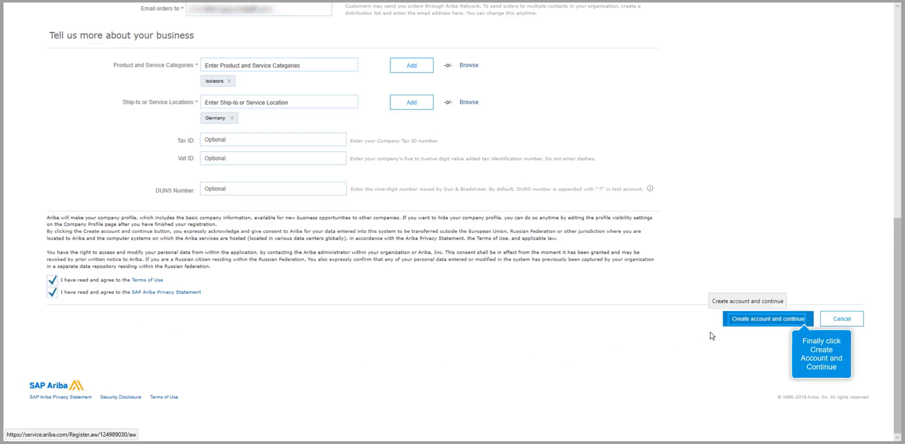
pyautogui.click(768, 317)
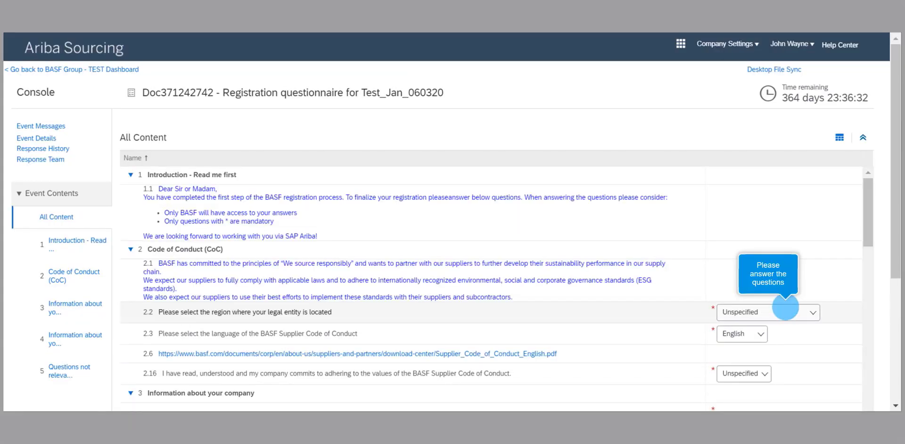
pyautogui.moveTo(778, 323)
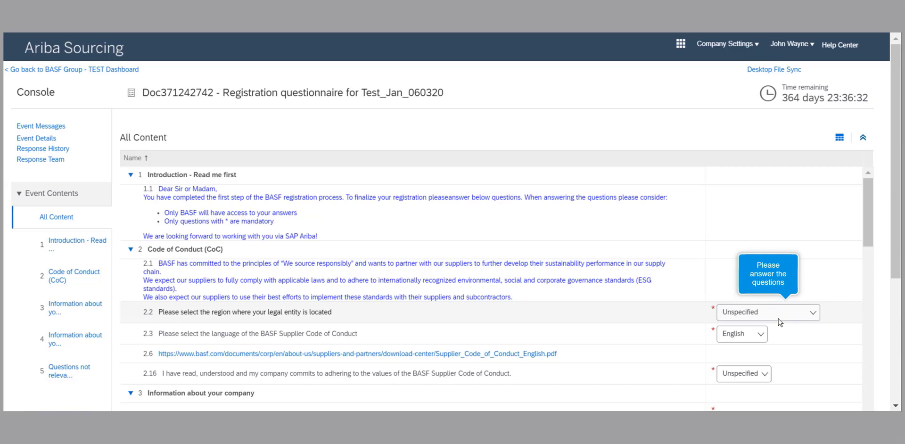
# Step: Answer Europe, Middle East or Africa as region, English as Code of Conduct language, and confirm commitment
pyautogui.click(767, 311)
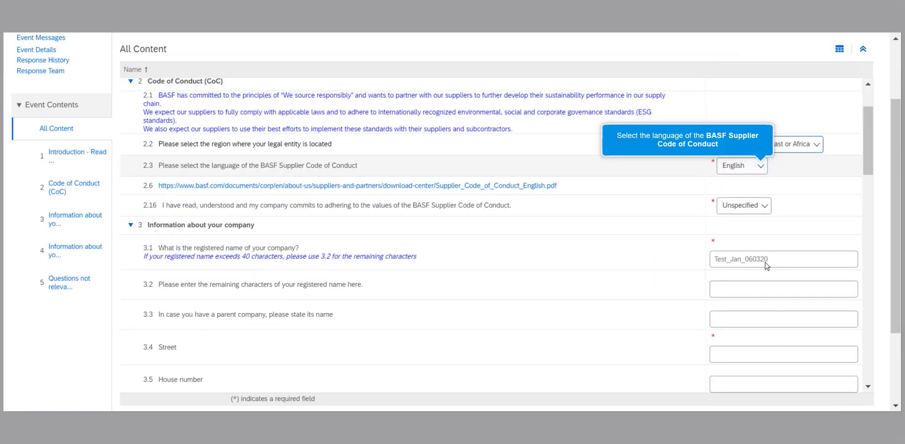
pyautogui.click(760, 166)
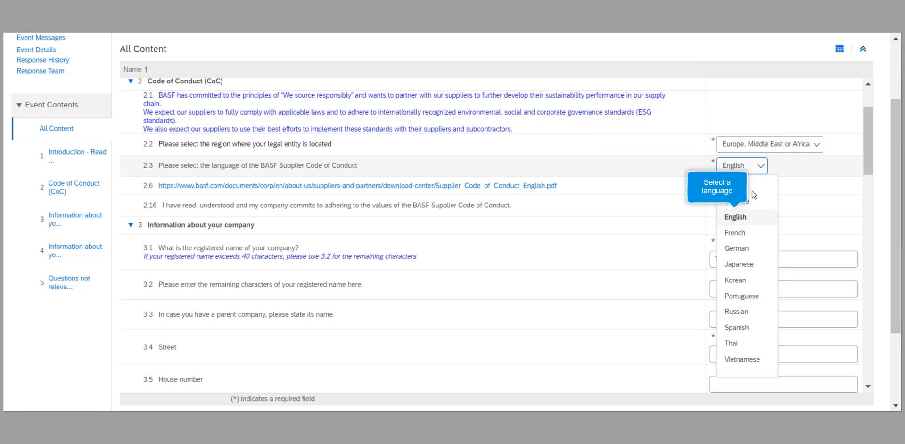
pyautogui.click(734, 217)
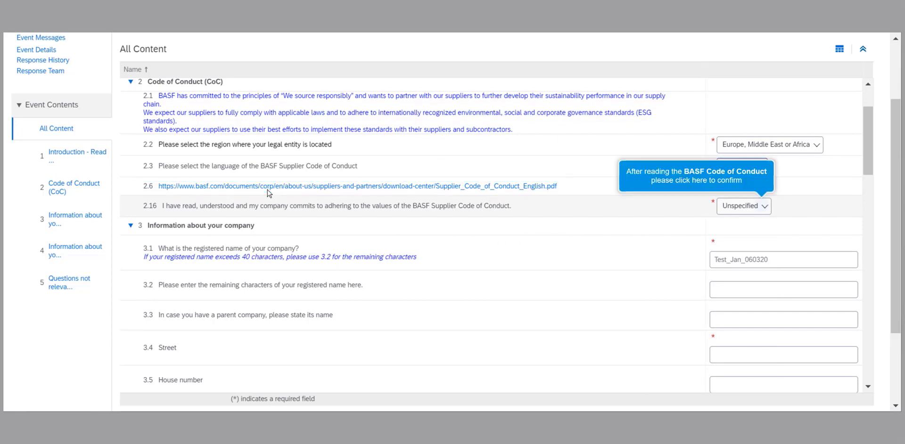
pyautogui.moveTo(325, 209)
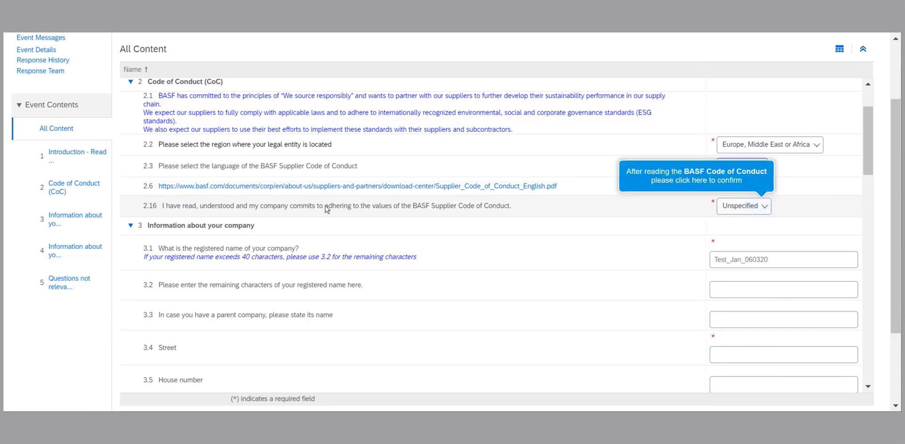
pyautogui.click(743, 206)
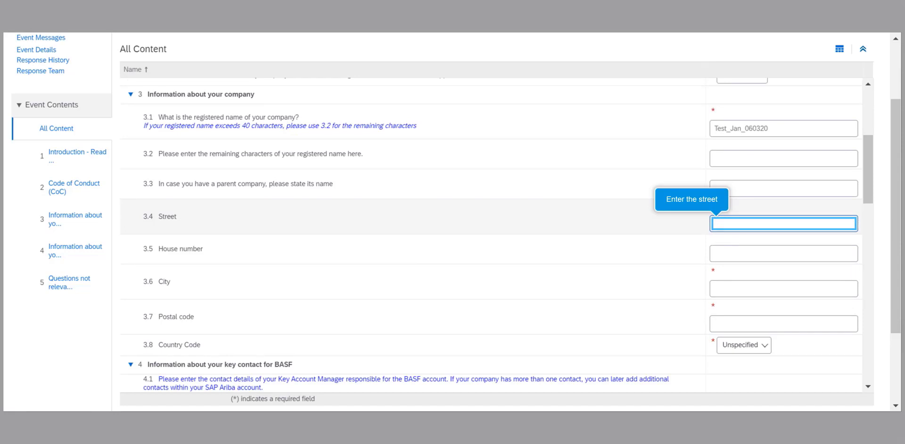
# Step: Enter street Test, city Mannheim, postal code 68000 and country code DE
pyautogui.click(782, 223)
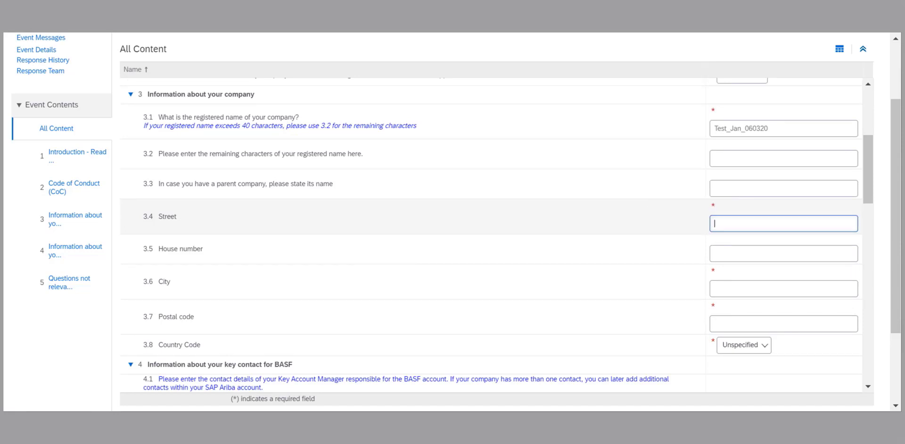
pyautogui.write('Test')
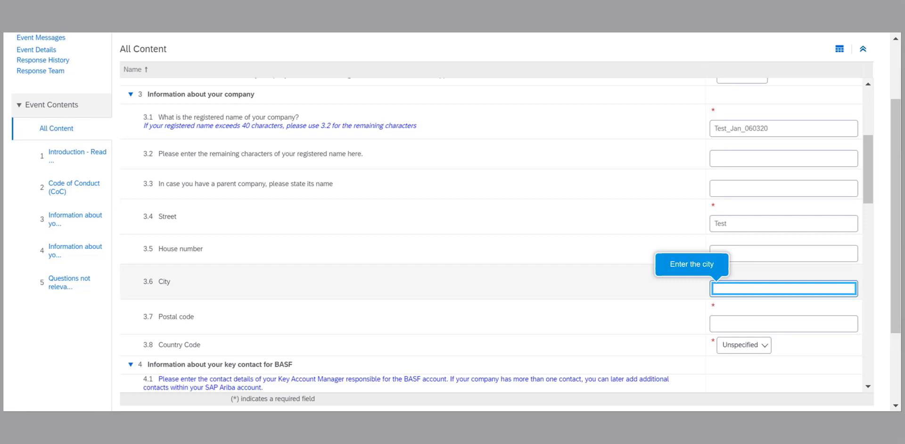
pyautogui.write('Mannheim')
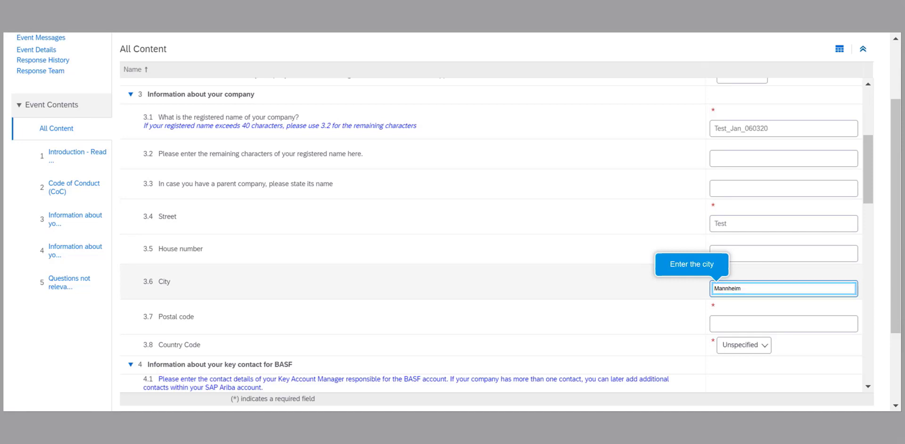
pyautogui.click(783, 324)
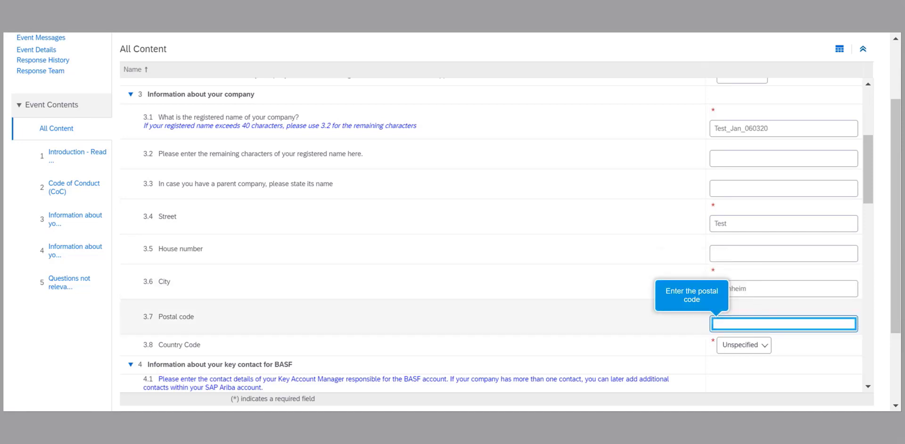
pyautogui.write('68000')
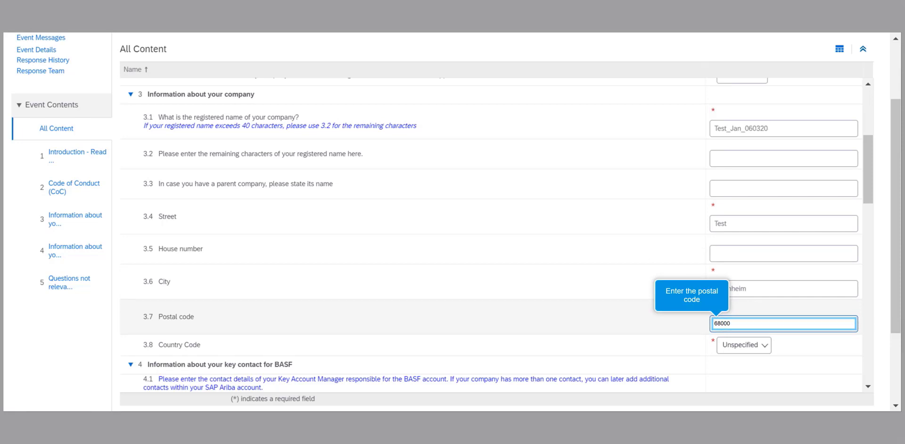
pyautogui.click(743, 345)
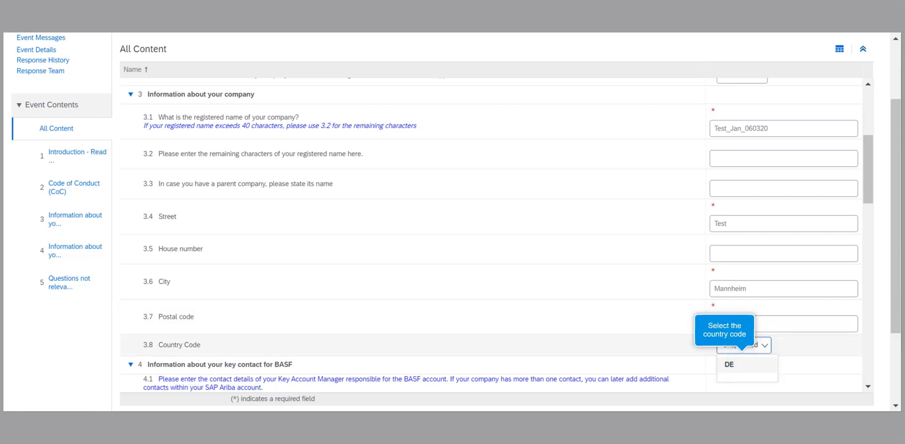
pyautogui.moveTo(744, 363)
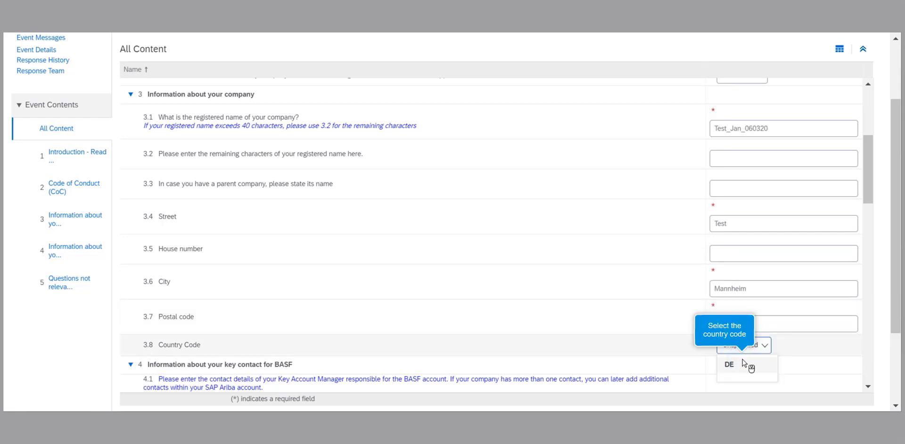
pyautogui.scroll(-3)
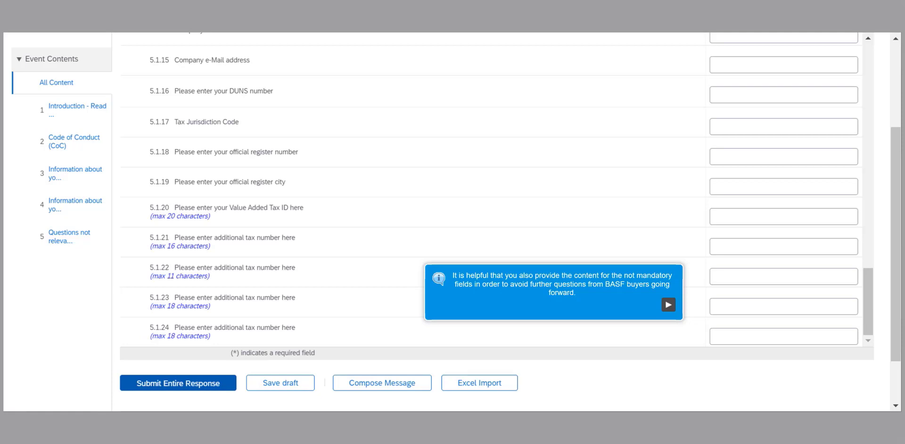
# Step: Submit the entire questionnaire response and confirm, reaching the submission confirmation
pyautogui.click(667, 305)
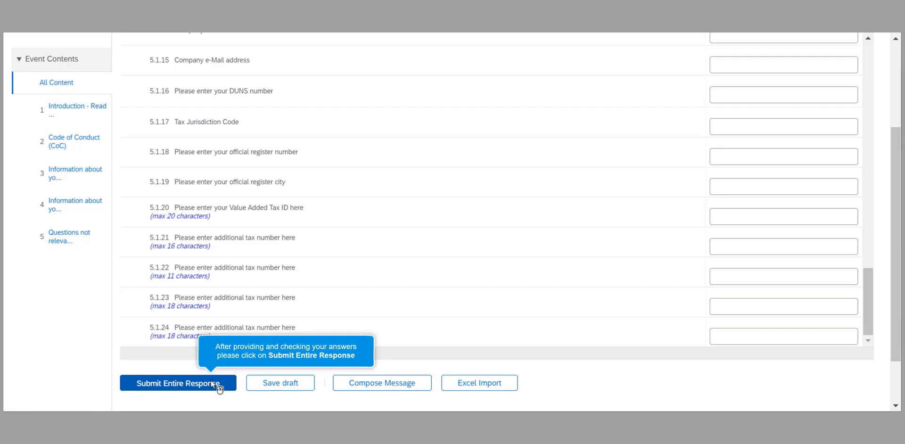
pyautogui.click(177, 382)
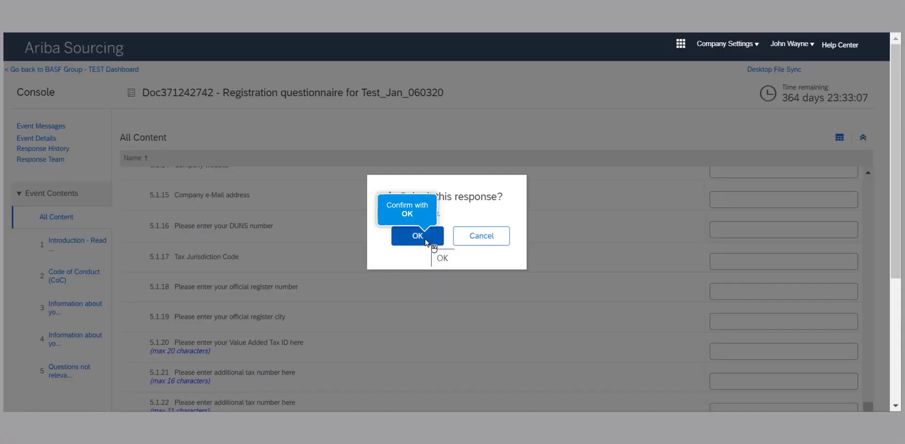
pyautogui.click(416, 236)
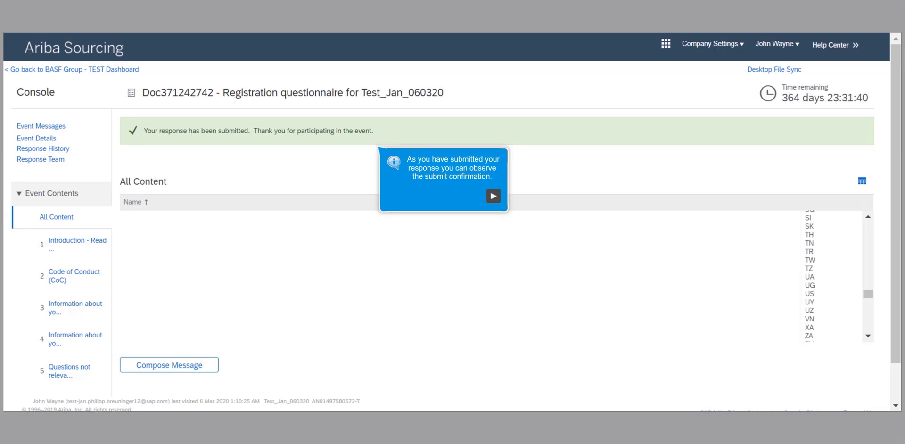